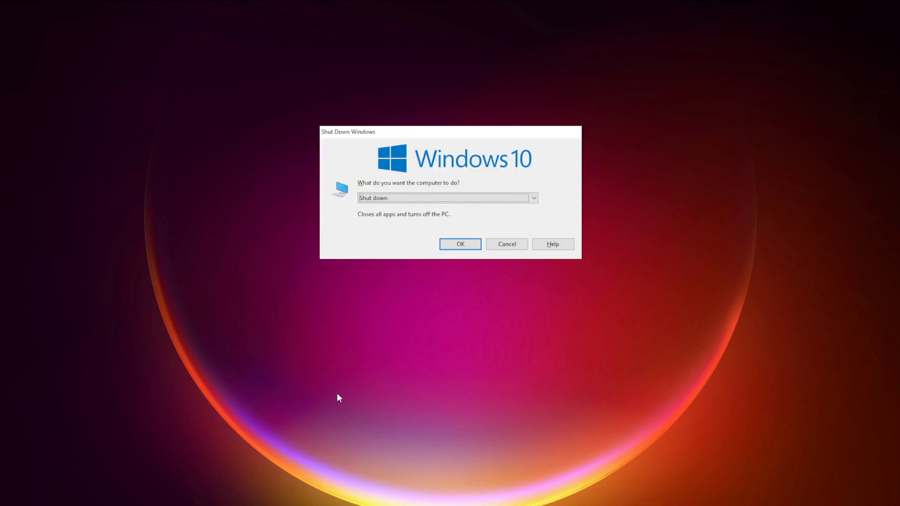
# Glance at the power actions list and dismiss it without choosing anything.
pyautogui.click(533, 197)
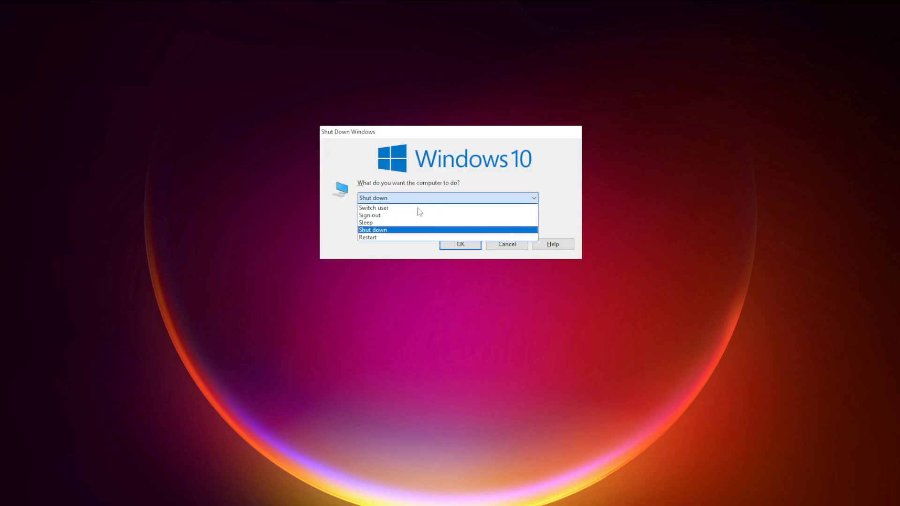
pyautogui.click(367, 238)
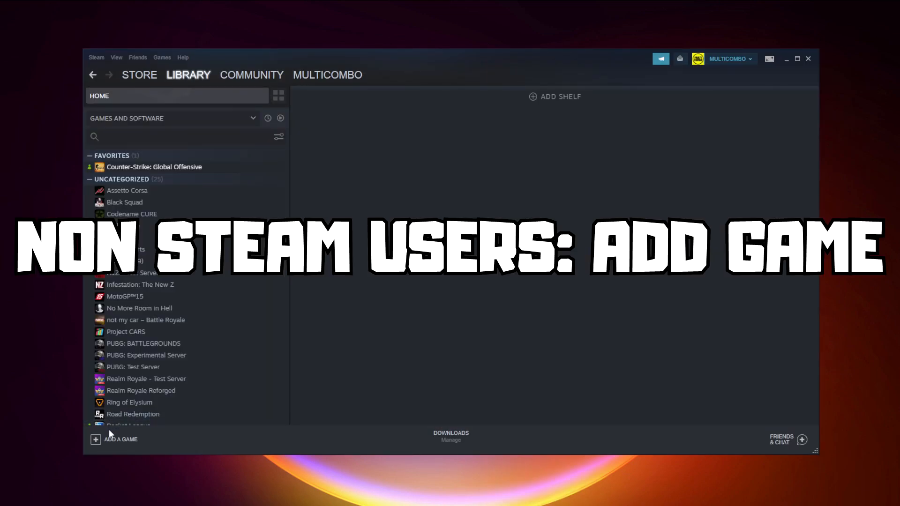
# Add YOUR PROBLEMATIC GAME as a non-Steam game and show its library page.
pyautogui.click(120, 439)
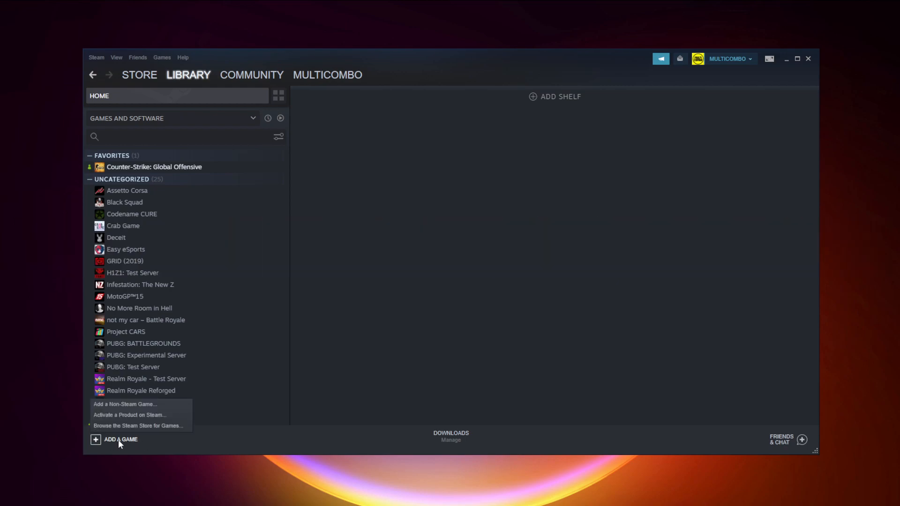
pyautogui.moveTo(118, 413)
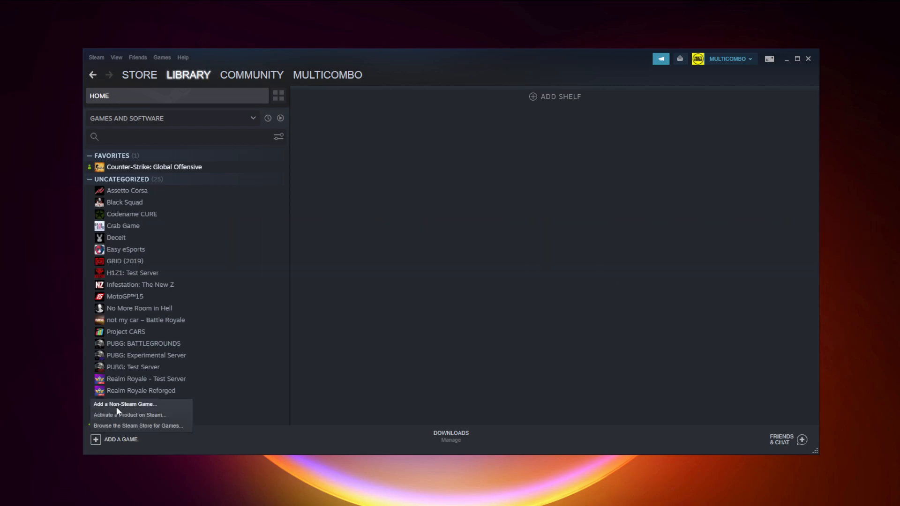
pyautogui.click(124, 404)
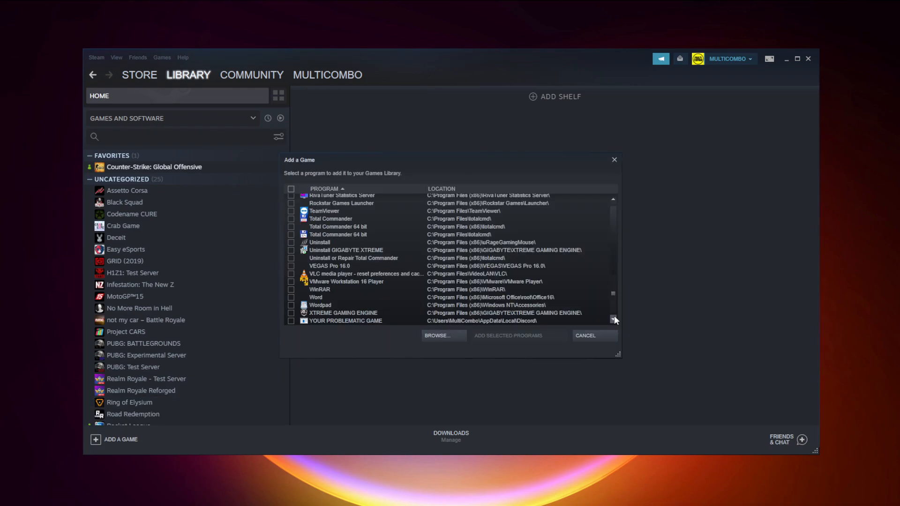
pyautogui.click(345, 320)
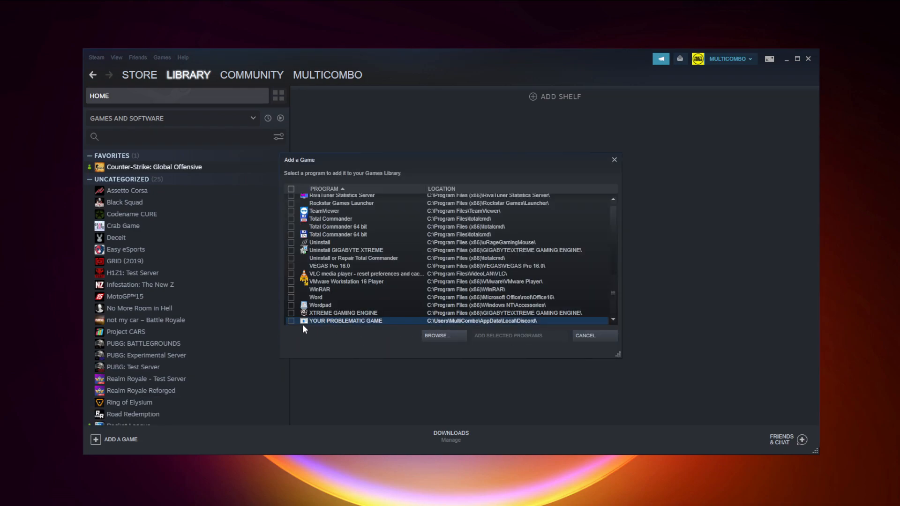
pyautogui.moveTo(347, 327)
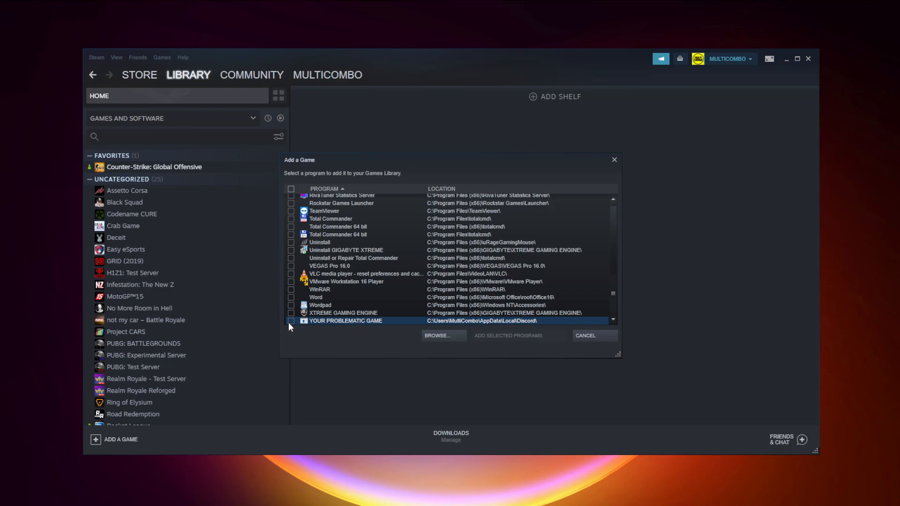
pyautogui.click(290, 321)
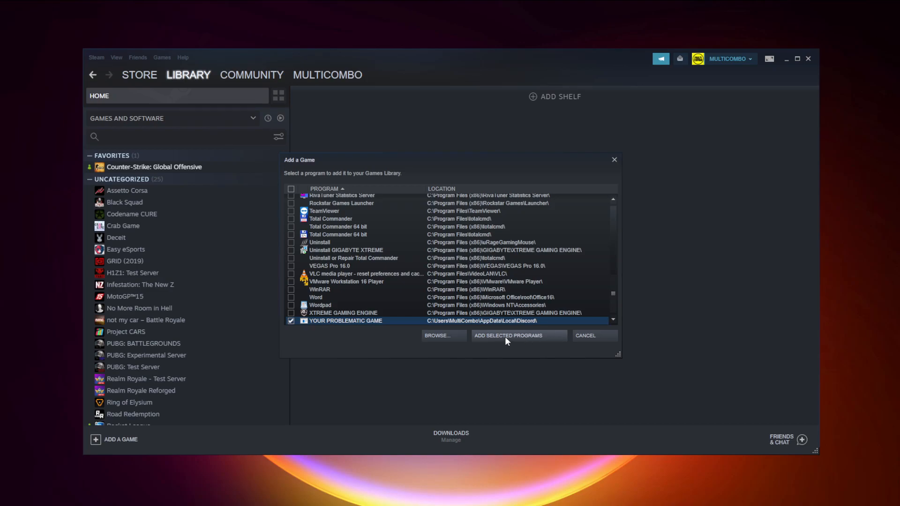
pyautogui.moveTo(524, 343)
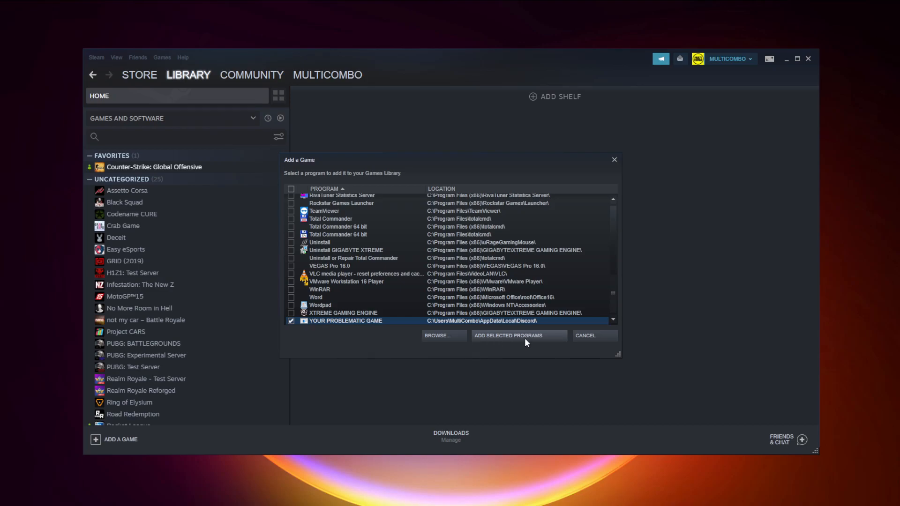
pyautogui.click(519, 336)
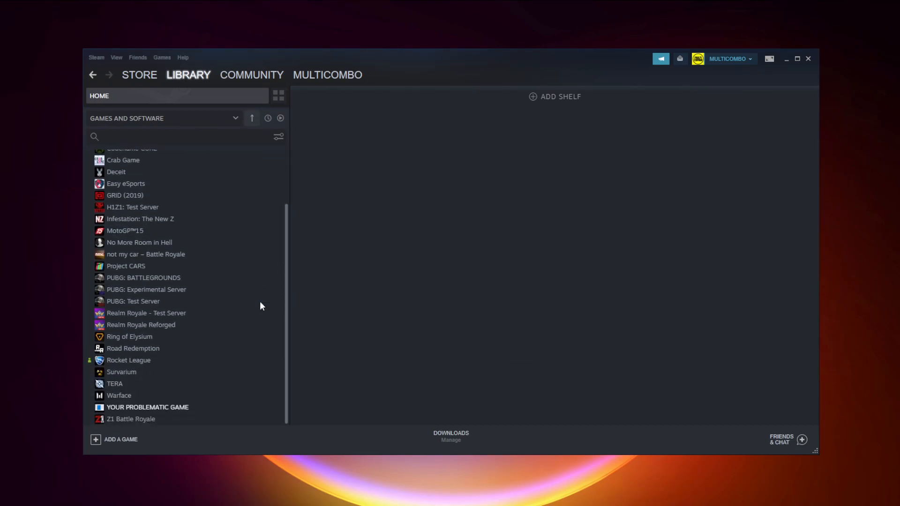
pyautogui.click(147, 407)
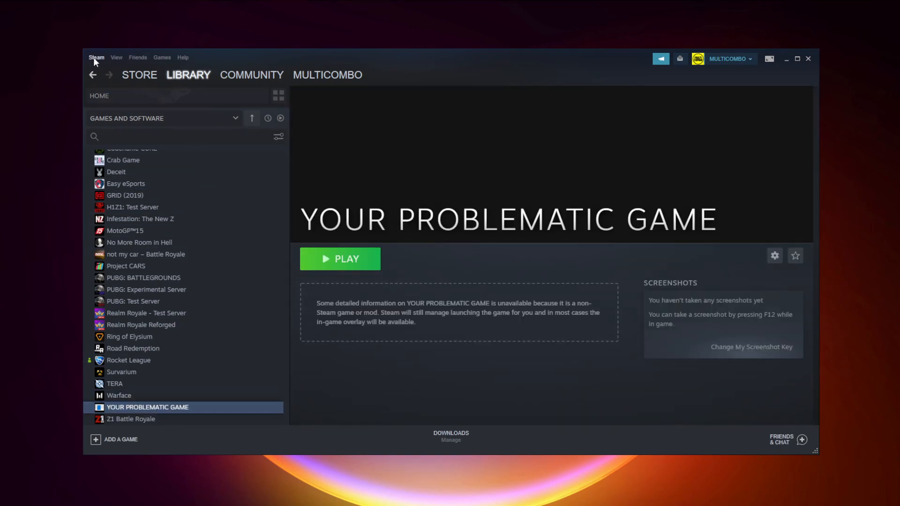
# Reach General Controller Settings via Steam > Settings > Controller.
pyautogui.click(96, 57)
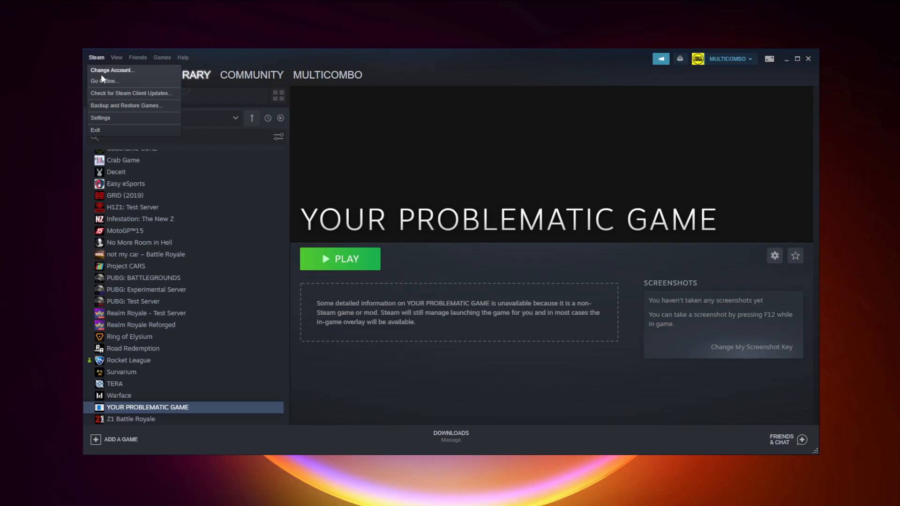
pyautogui.moveTo(115, 122)
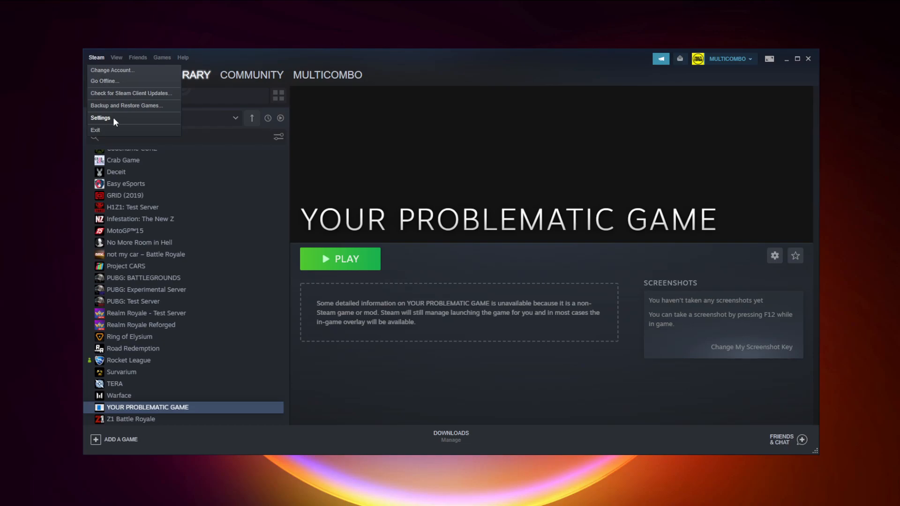
pyautogui.click(99, 118)
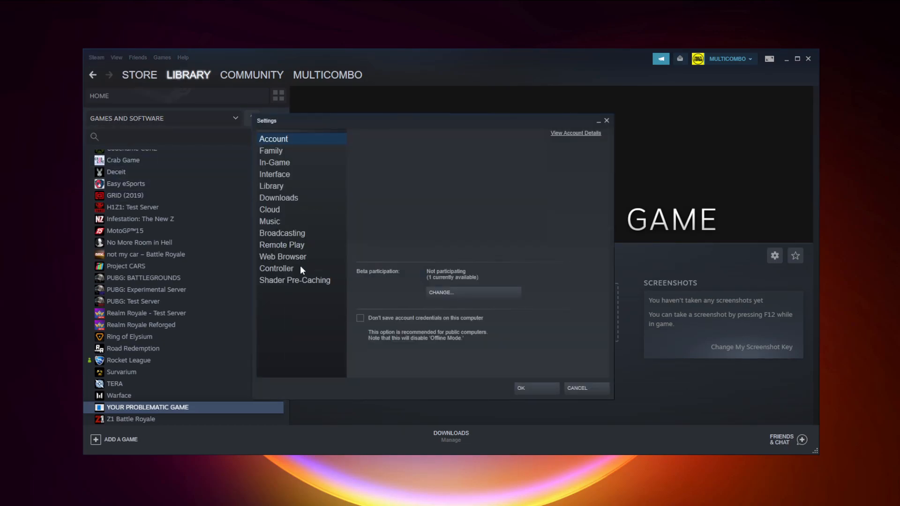
pyautogui.moveTo(296, 271)
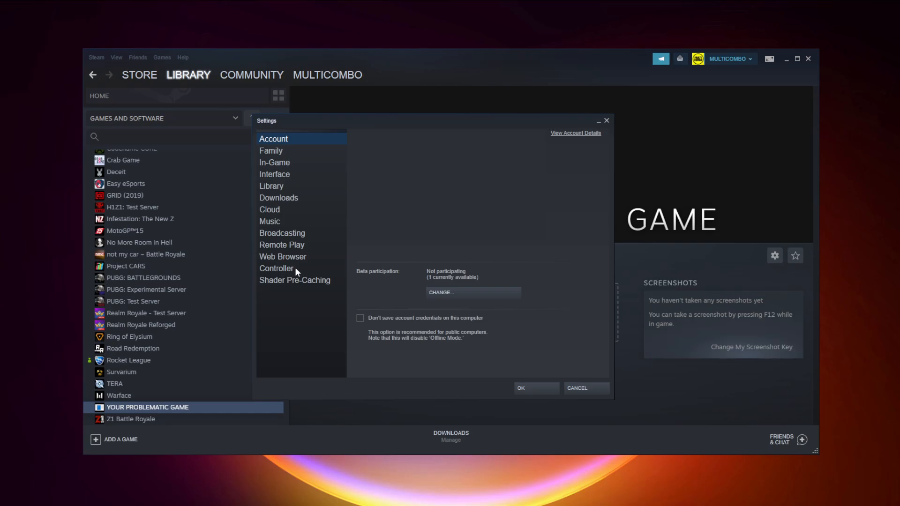
pyautogui.click(275, 268)
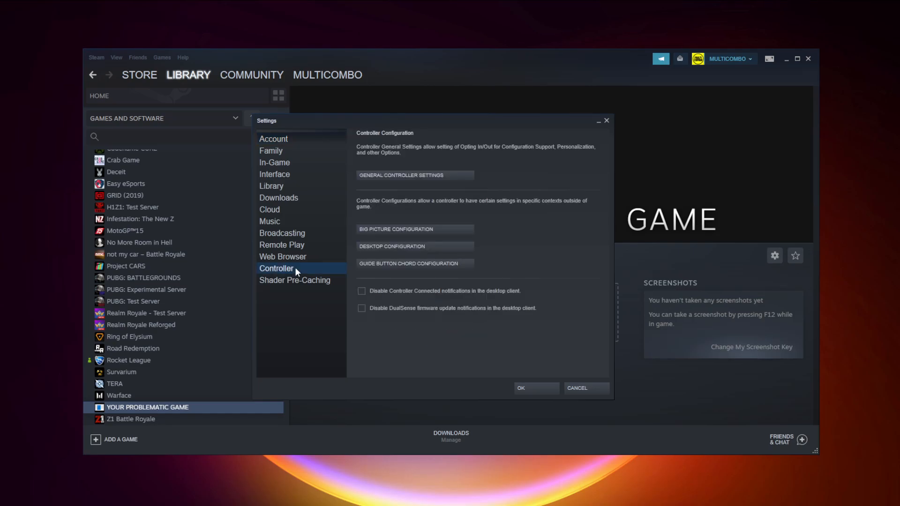
pyautogui.moveTo(354, 182)
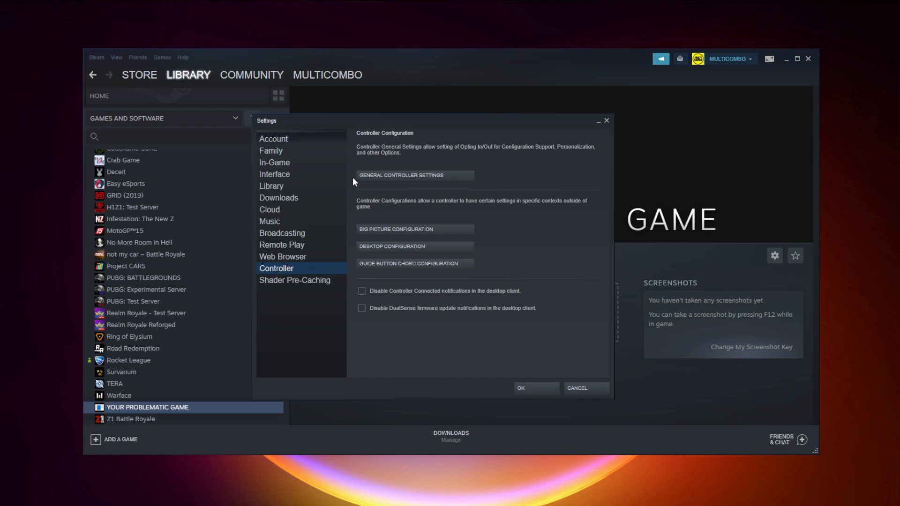
pyautogui.moveTo(418, 183)
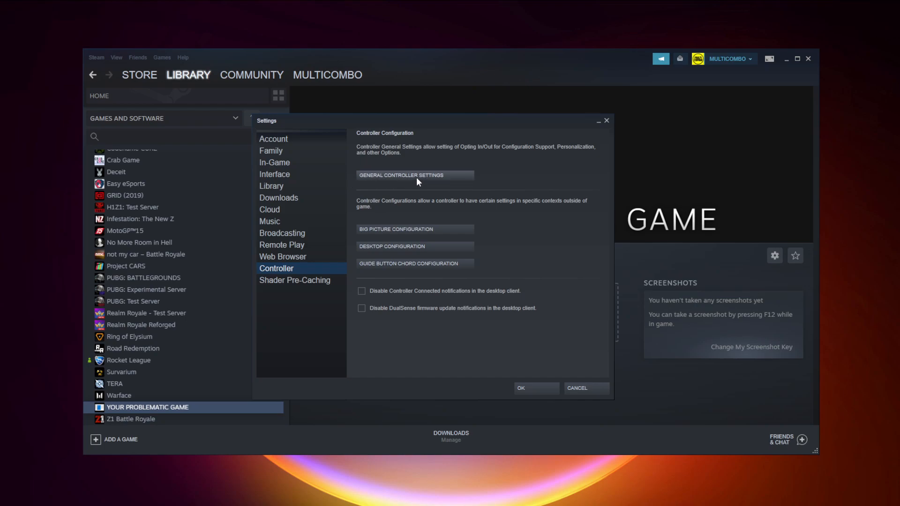
pyautogui.click(414, 175)
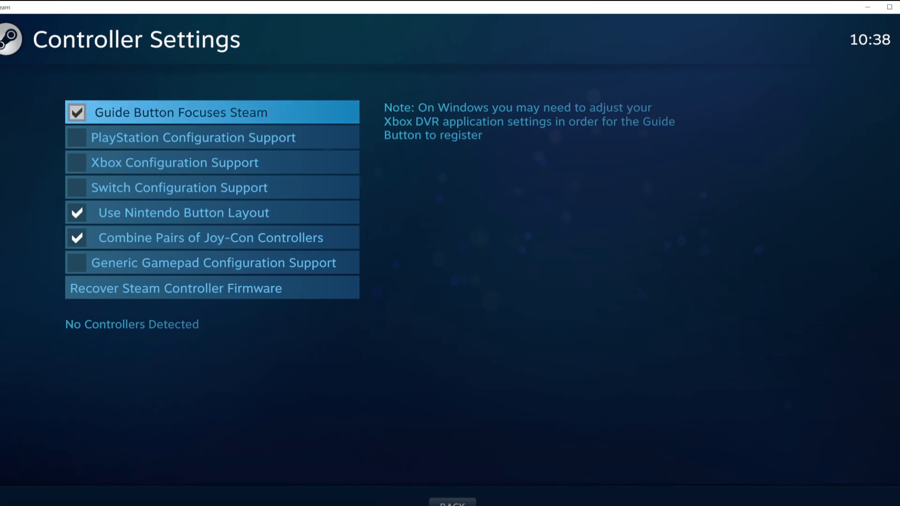
pyautogui.moveTo(150, 150)
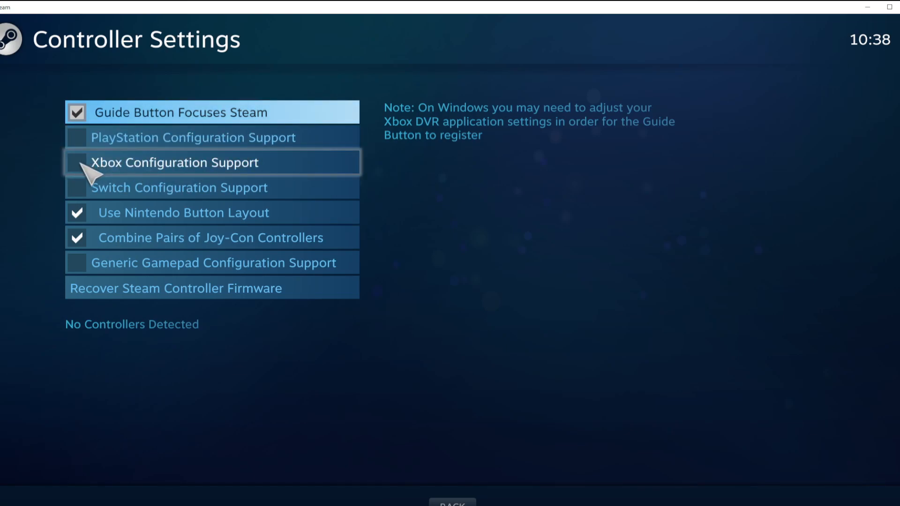
# Enable Xbox Configuration Support, select the detected Xbox 360 Controller and start Calibrate.
pyautogui.click(77, 163)
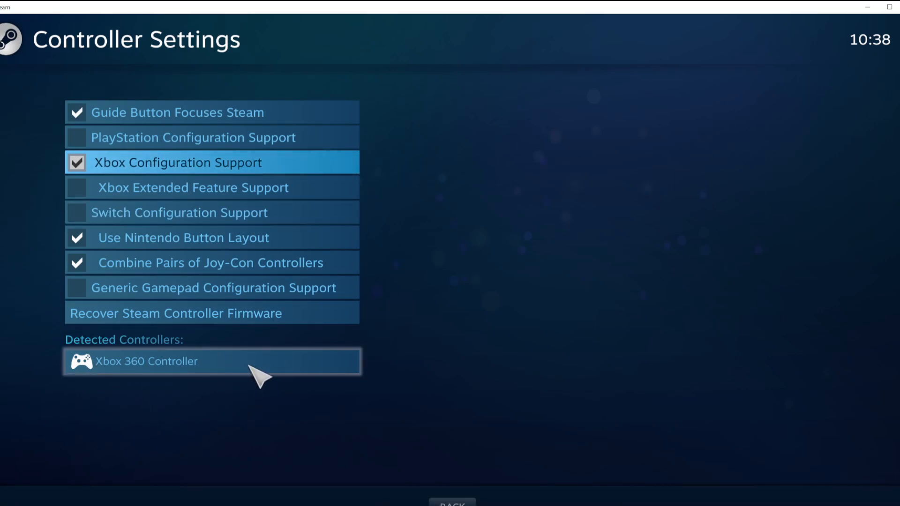
pyautogui.click(155, 361)
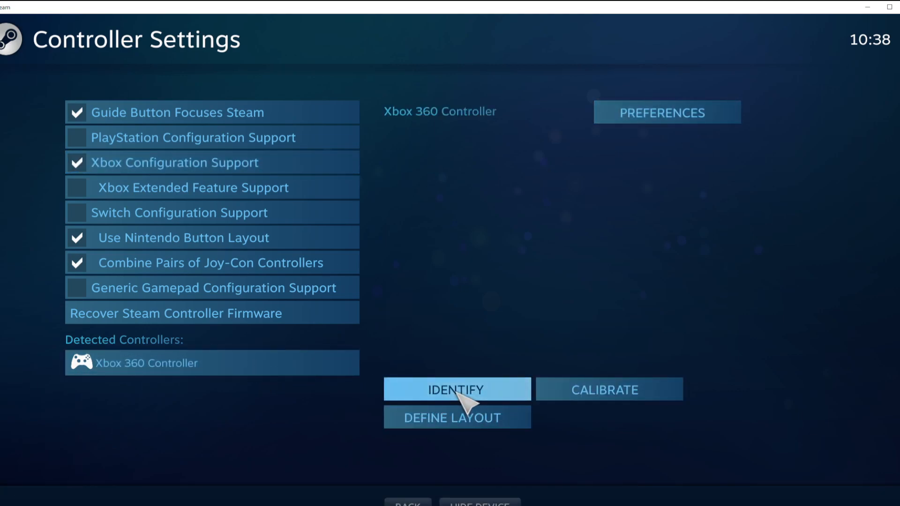
pyautogui.moveTo(623, 411)
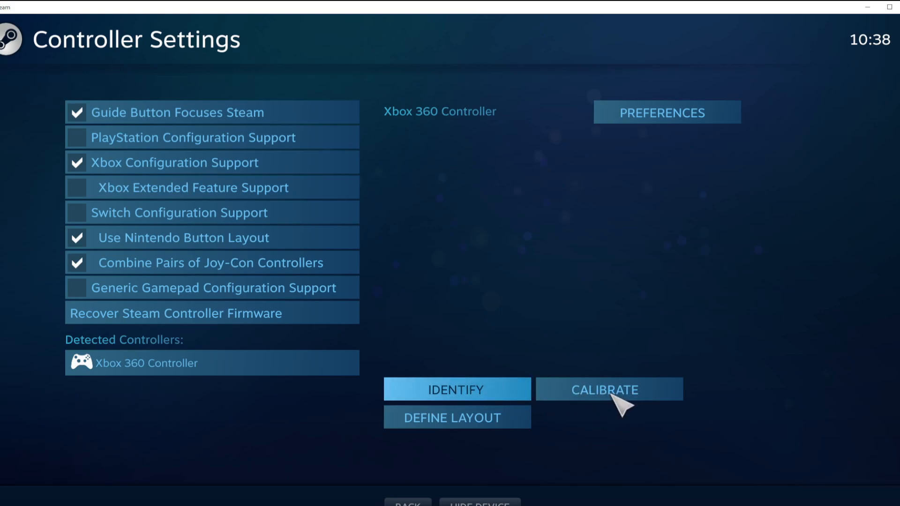
pyautogui.click(605, 389)
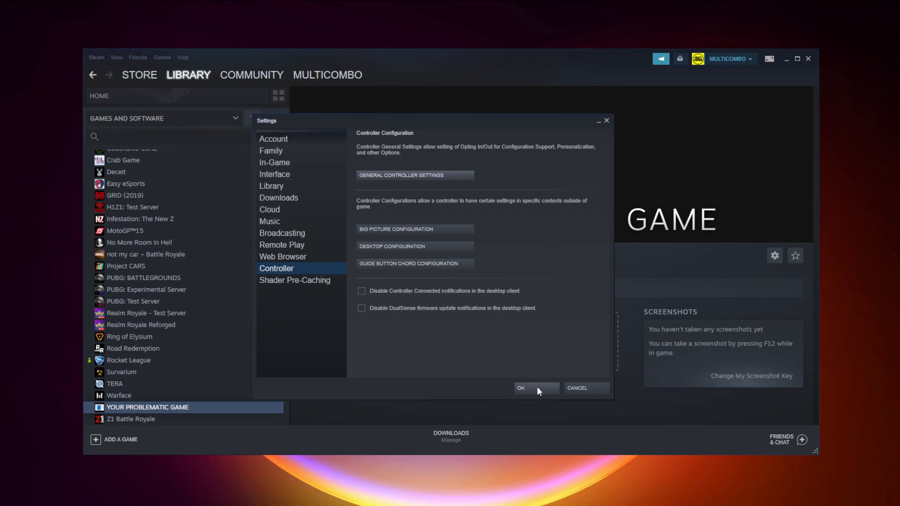
# Confirm the Settings dialog with OK, returning to the game's library page.
pyautogui.click(533, 388)
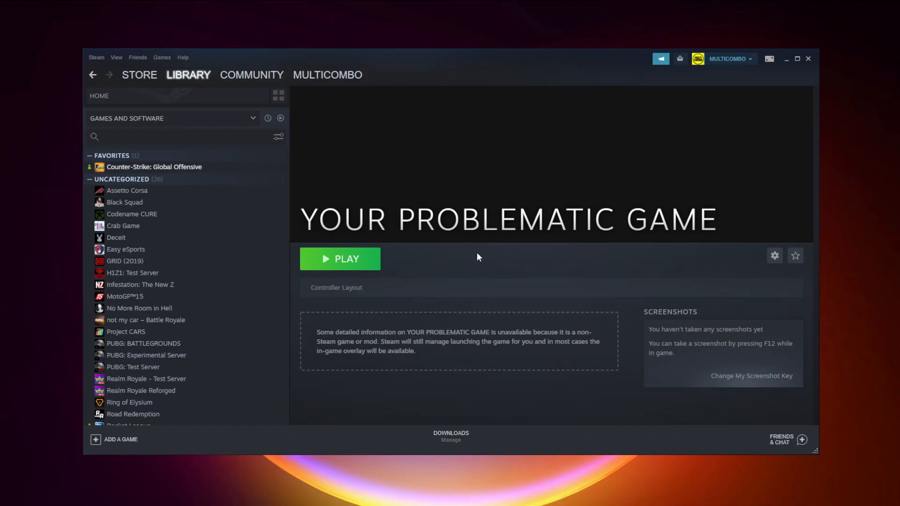
pyautogui.moveTo(730, 90)
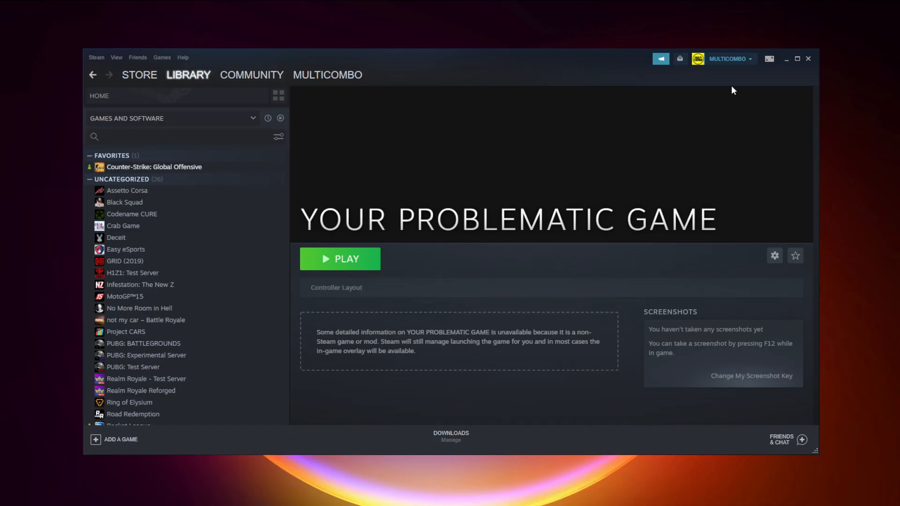
pyautogui.moveTo(769, 58)
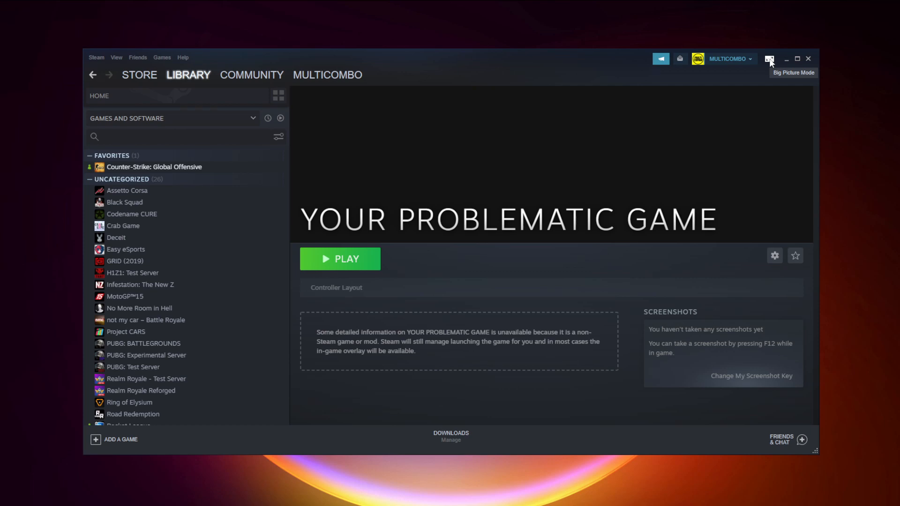
# Enter Big Picture Mode from the top-right icon.
pyautogui.click(769, 58)
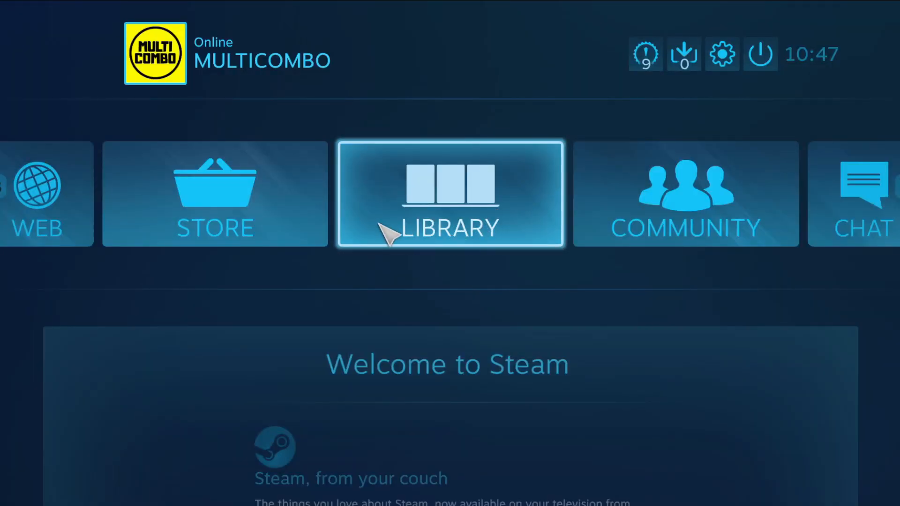
pyautogui.moveTo(470, 249)
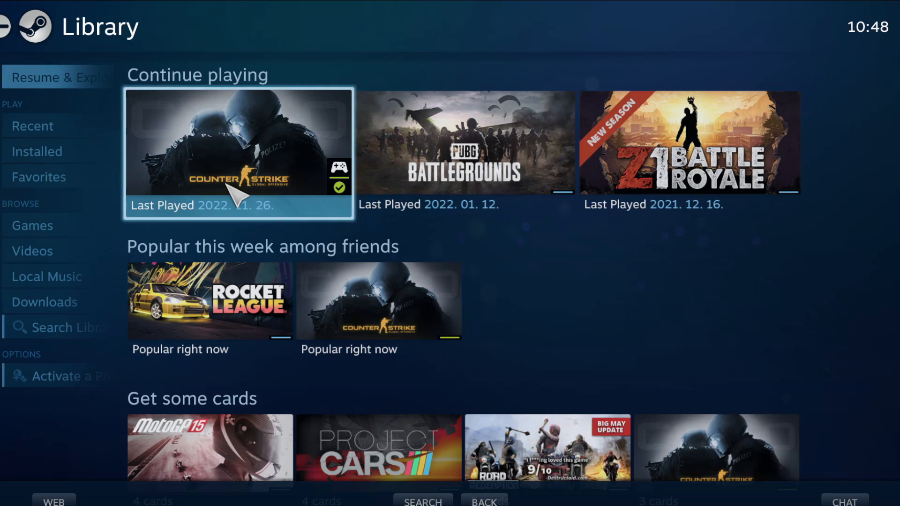
# Reach Counter-Strike: Global Offensive's Controller Options through Library > Manage Game.
pyautogui.click(229, 155)
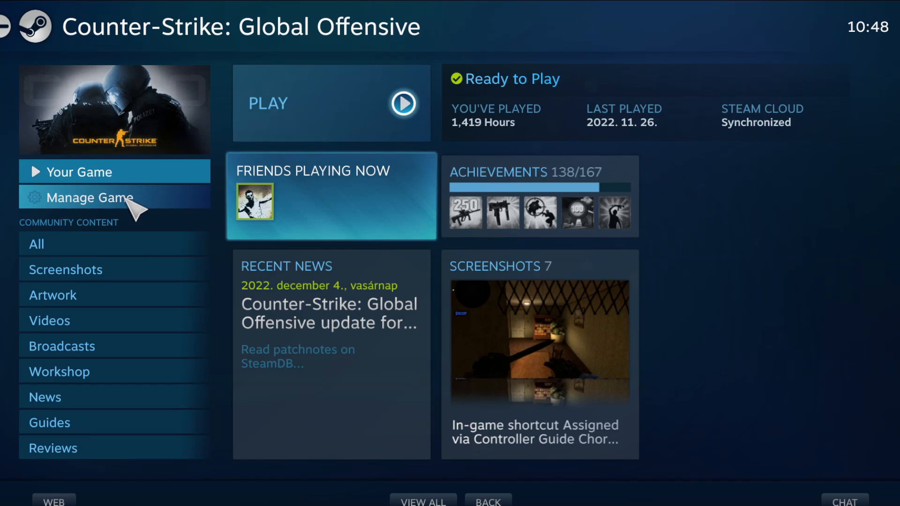
pyautogui.click(88, 198)
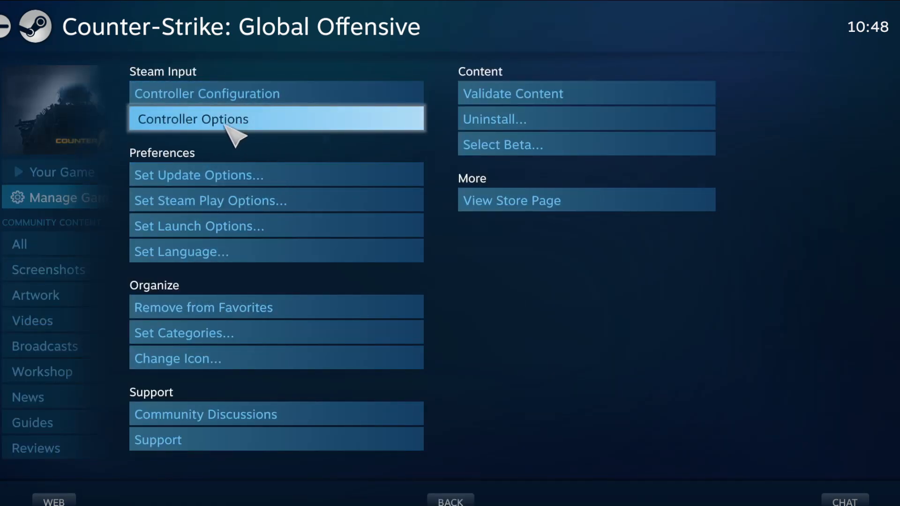
pyautogui.click(193, 119)
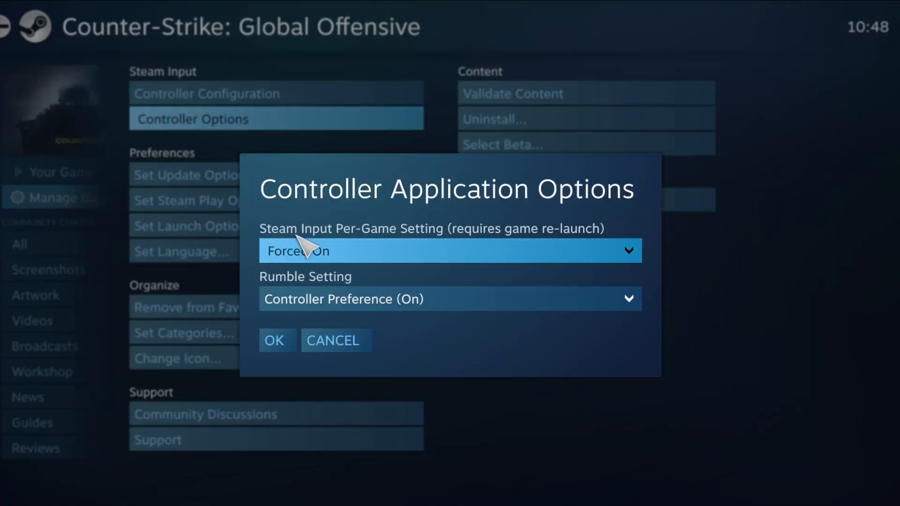
pyautogui.moveTo(429, 264)
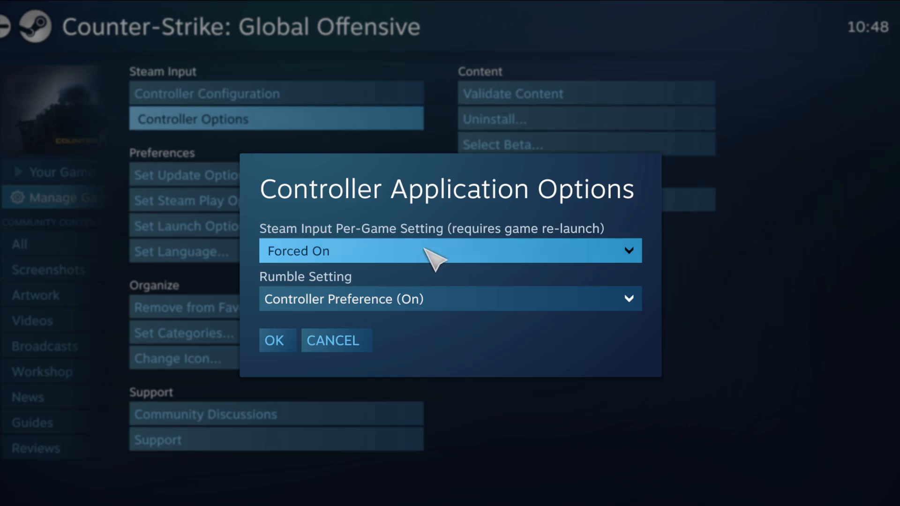
# Change Steam Input Per-Game Setting from Forced On to Forced Off and confirm with OK.
pyautogui.click(436, 251)
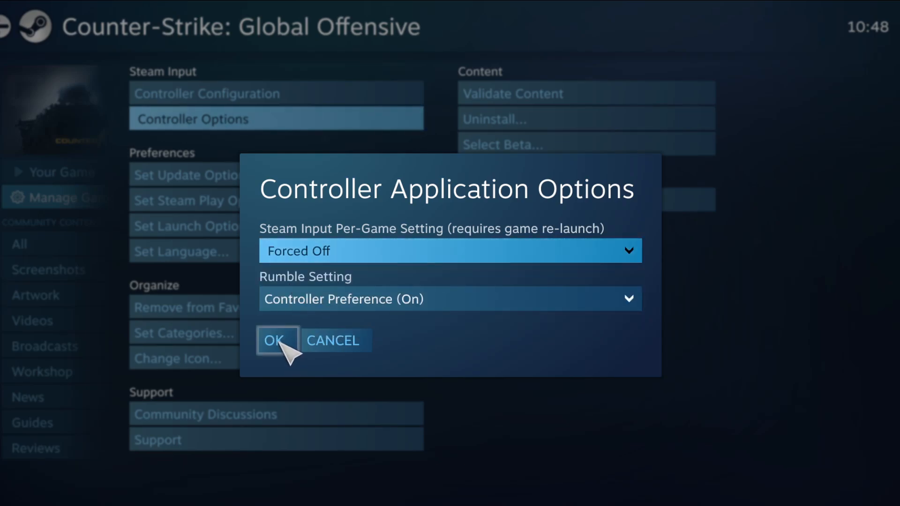
pyautogui.click(275, 340)
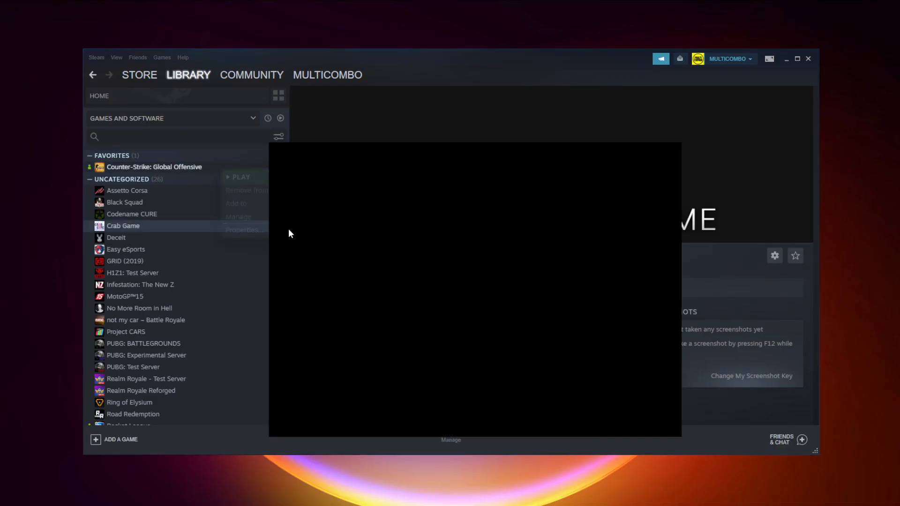
# Set the Properties > Controller override to Disable Steam Input, close it, and bring up the game's context menu.
pyautogui.click(242, 230)
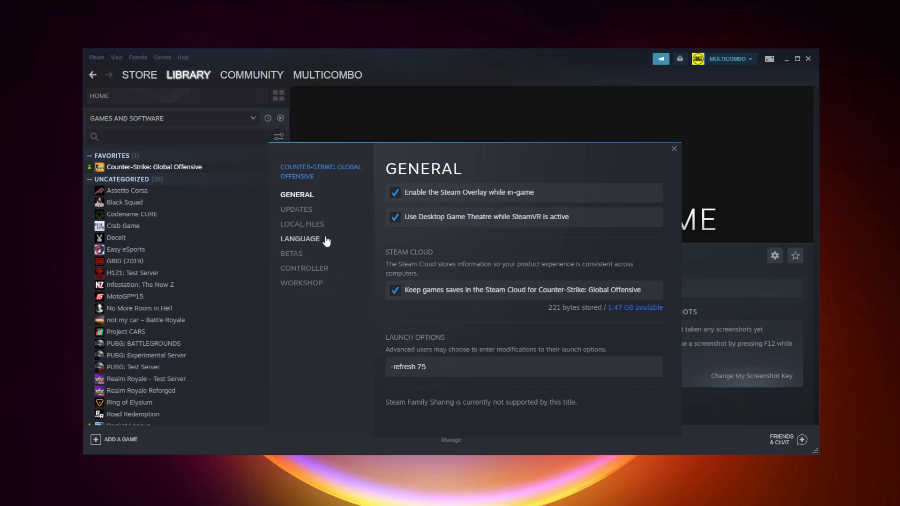
pyautogui.moveTo(309, 270)
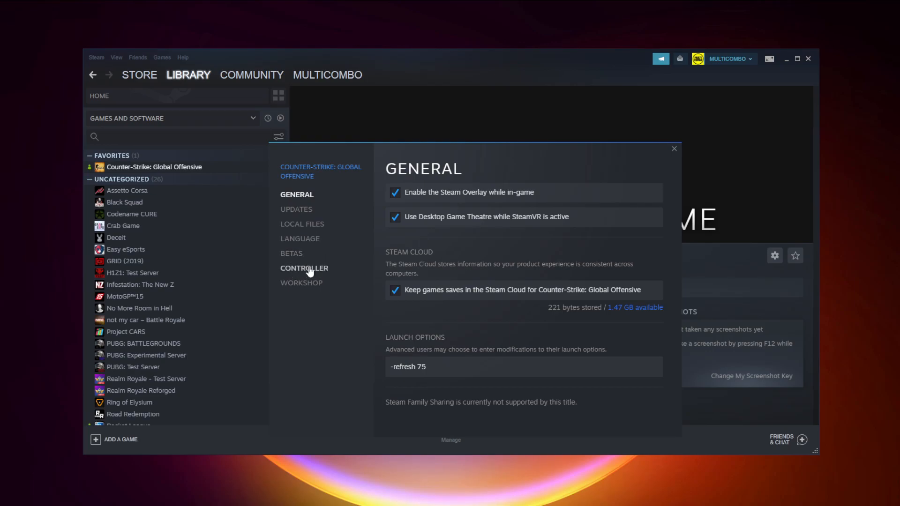
pyautogui.click(303, 268)
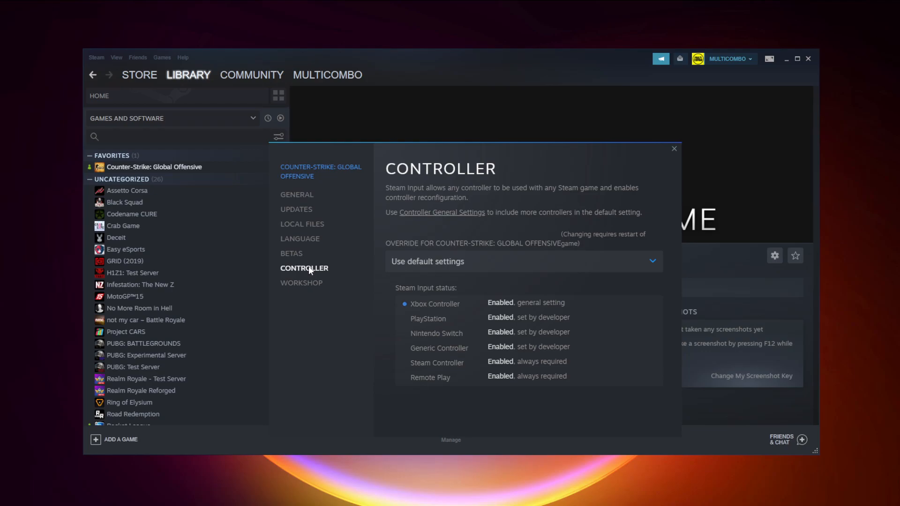
pyautogui.moveTo(461, 270)
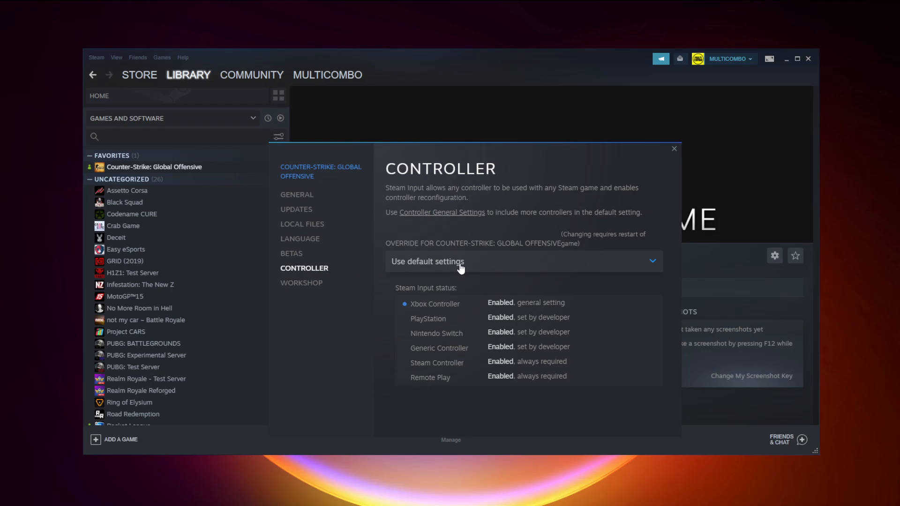
pyautogui.click(524, 262)
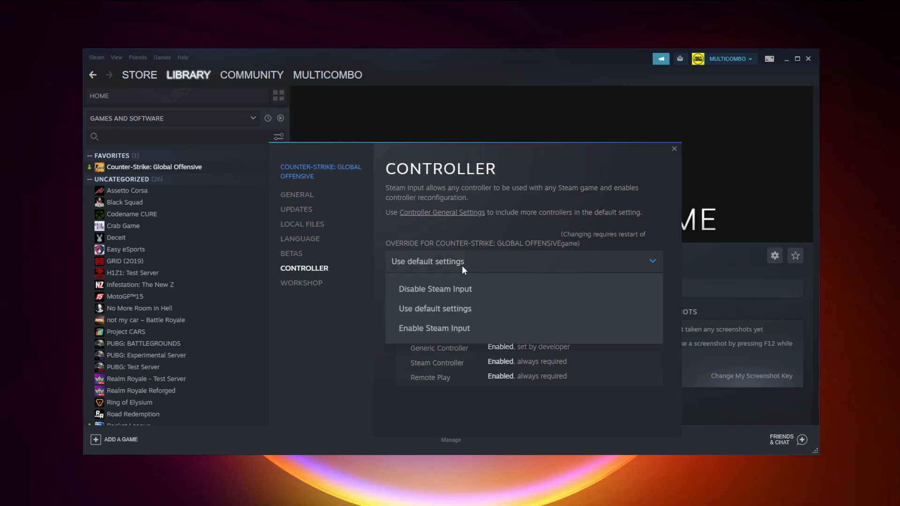
pyautogui.click(435, 289)
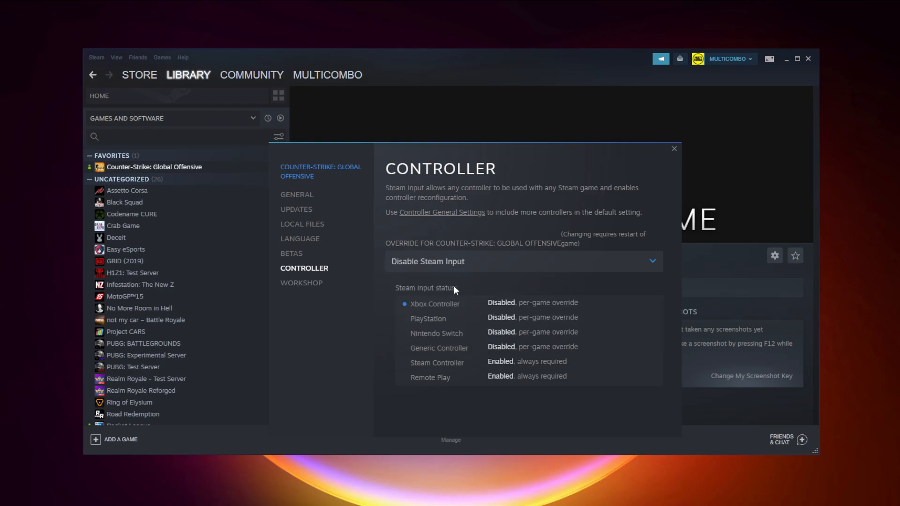
pyautogui.click(674, 148)
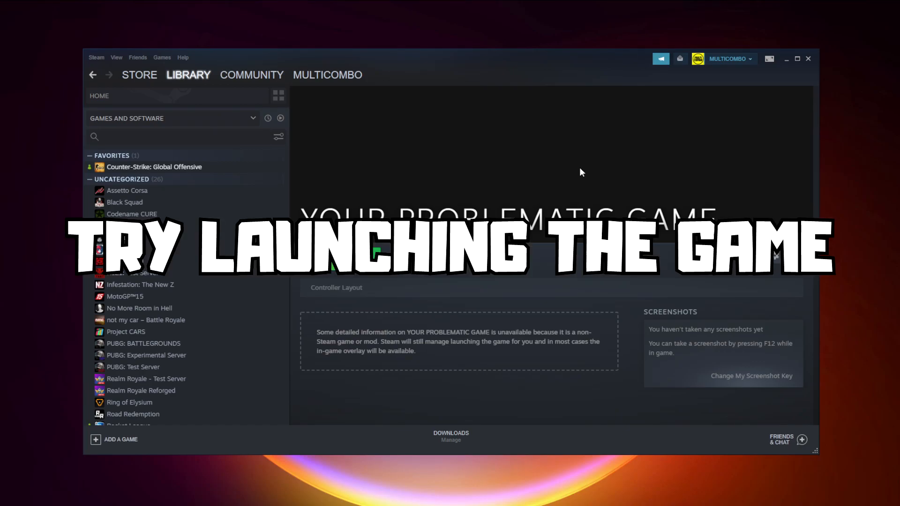
pyautogui.rightClick(154, 167)
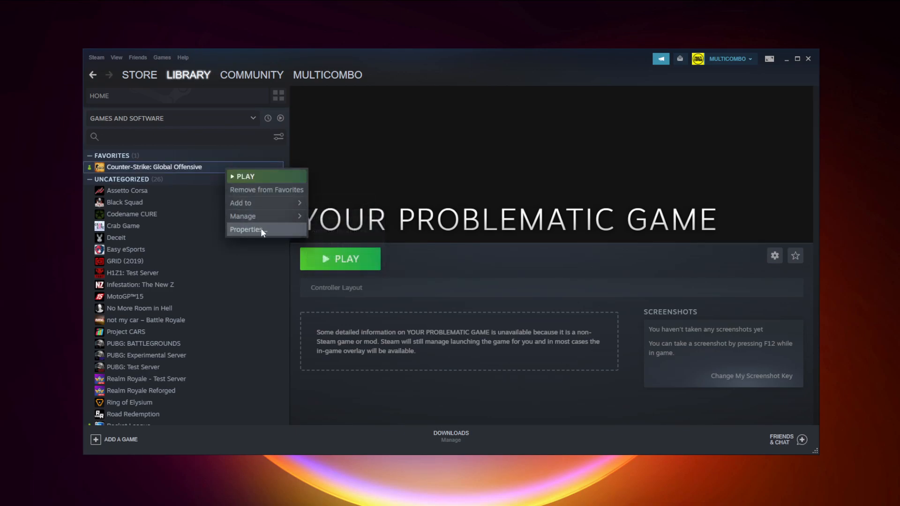
# Set the Properties > Controller override to Enable Steam Input and close the dialog.
pyautogui.click(246, 229)
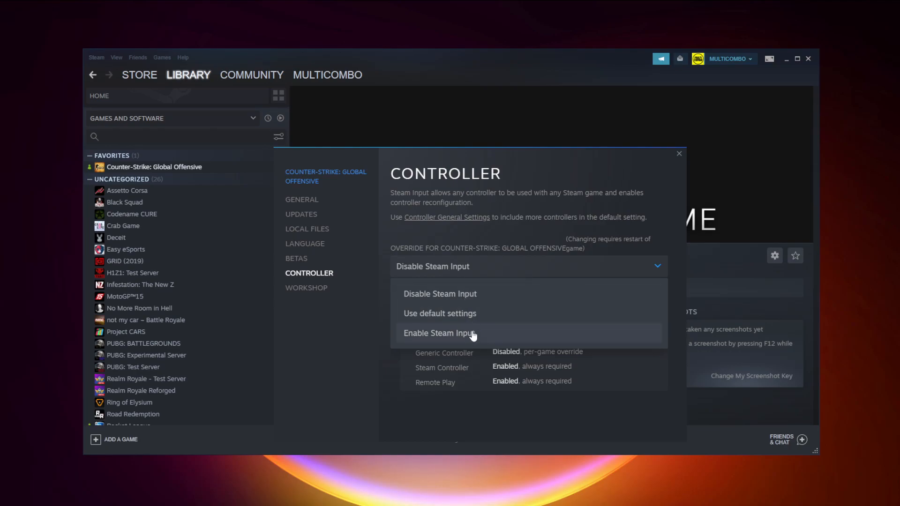
pyautogui.moveTo(498, 337)
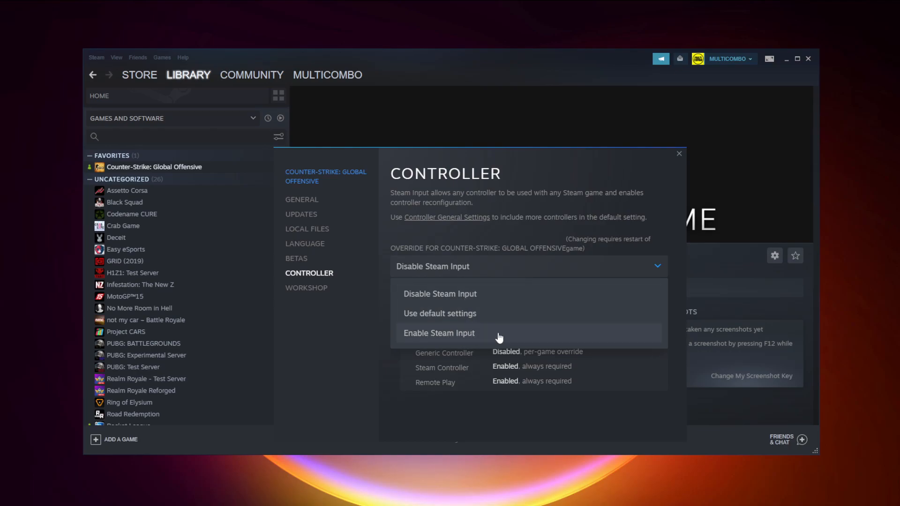
pyautogui.click(438, 333)
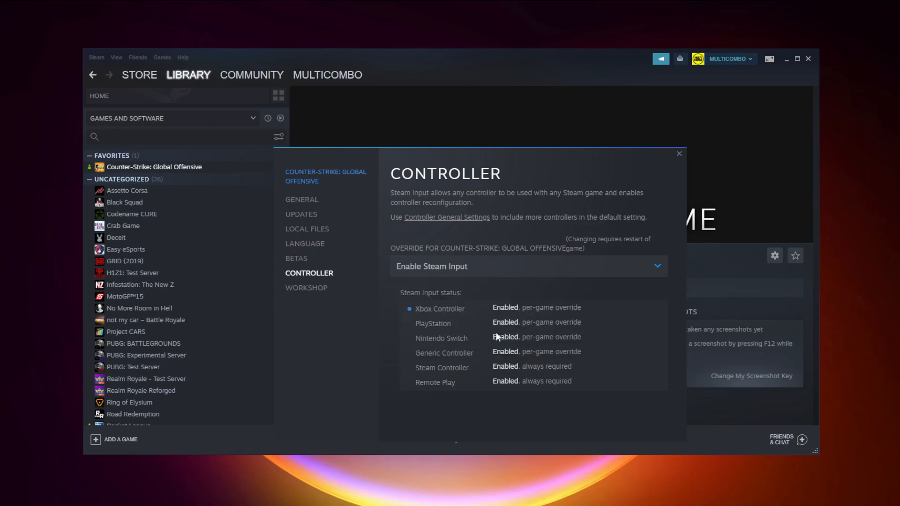
pyautogui.moveTo(678, 155)
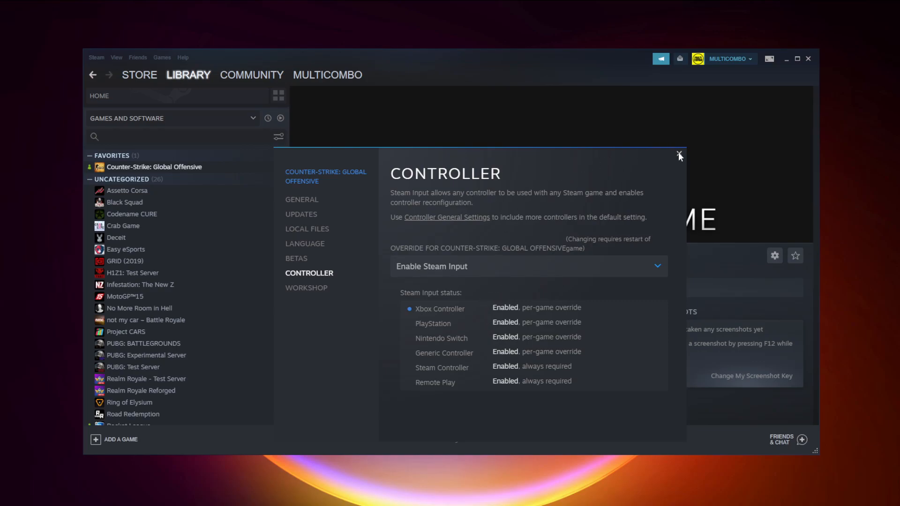
pyautogui.click(678, 153)
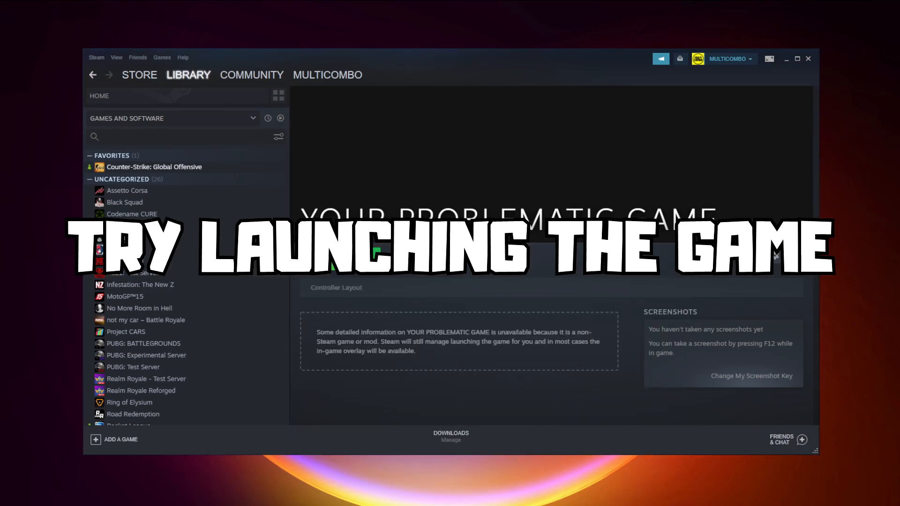